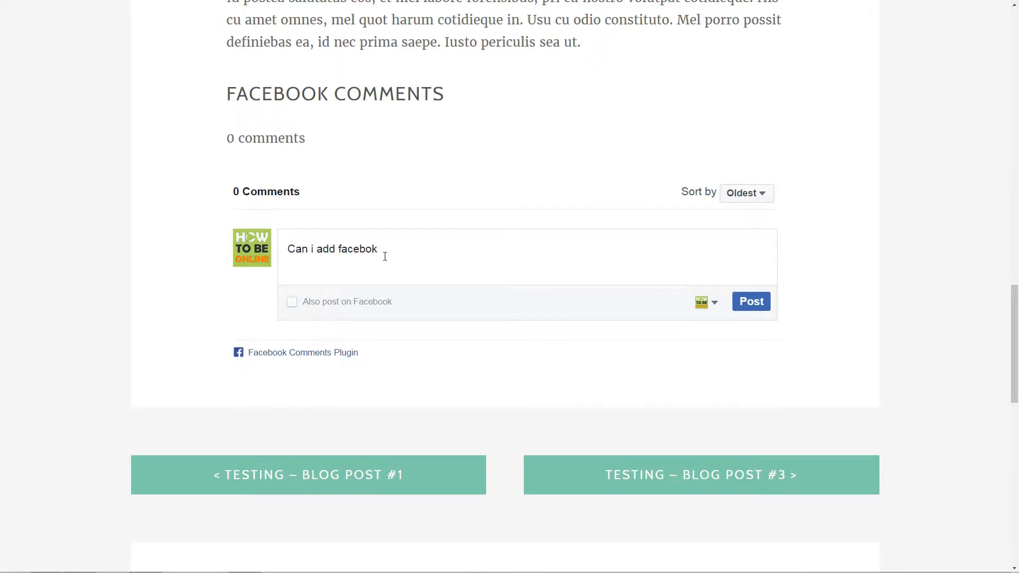
Step: Write a question in the comment box asking about adding Facebook comments to my WordPress website
text(comments to my WordPr)
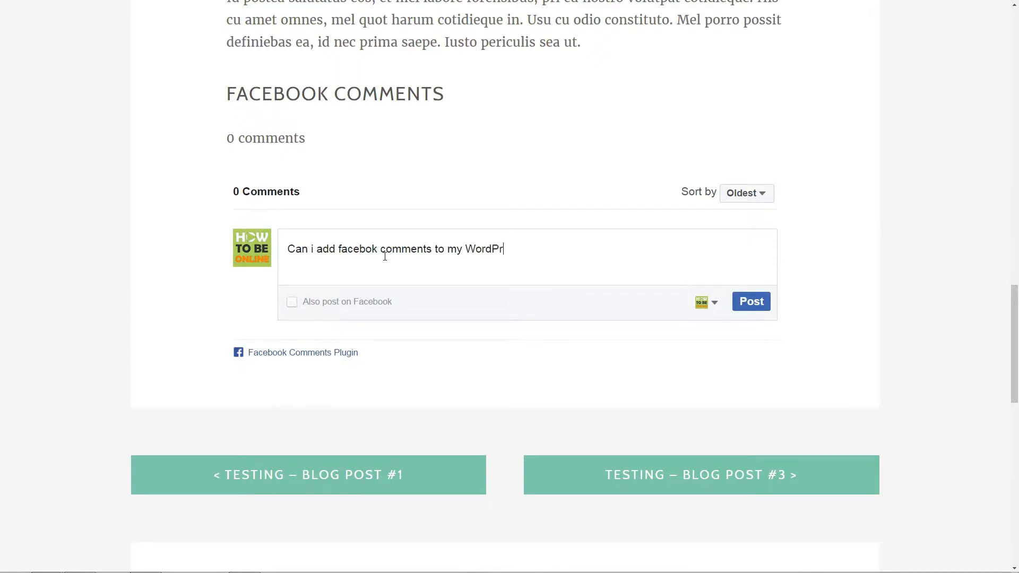
text(ess website ?)
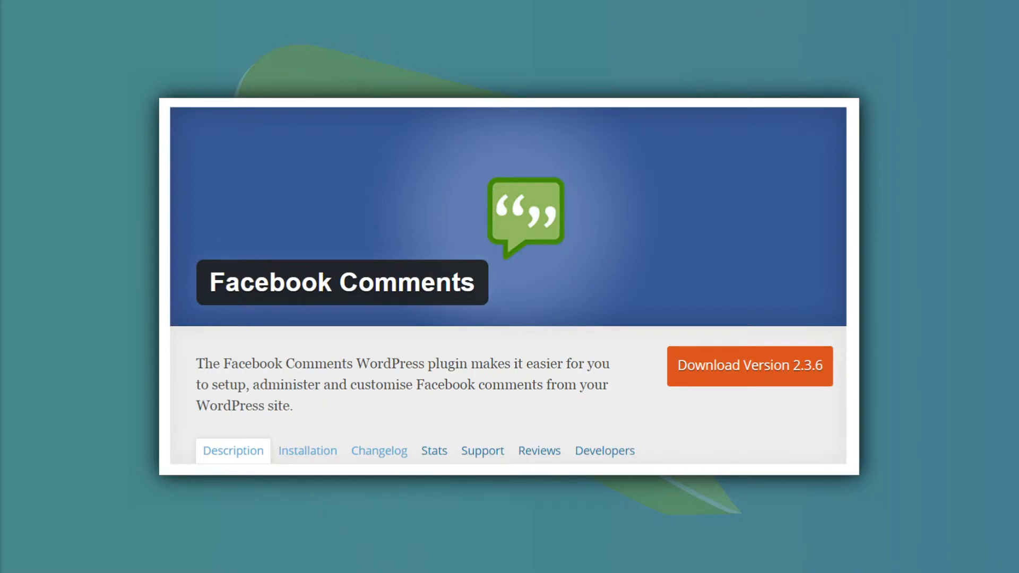
Step: Search the plugin directory for 'Facebook Comments', install it and activate it
click(31, 280)
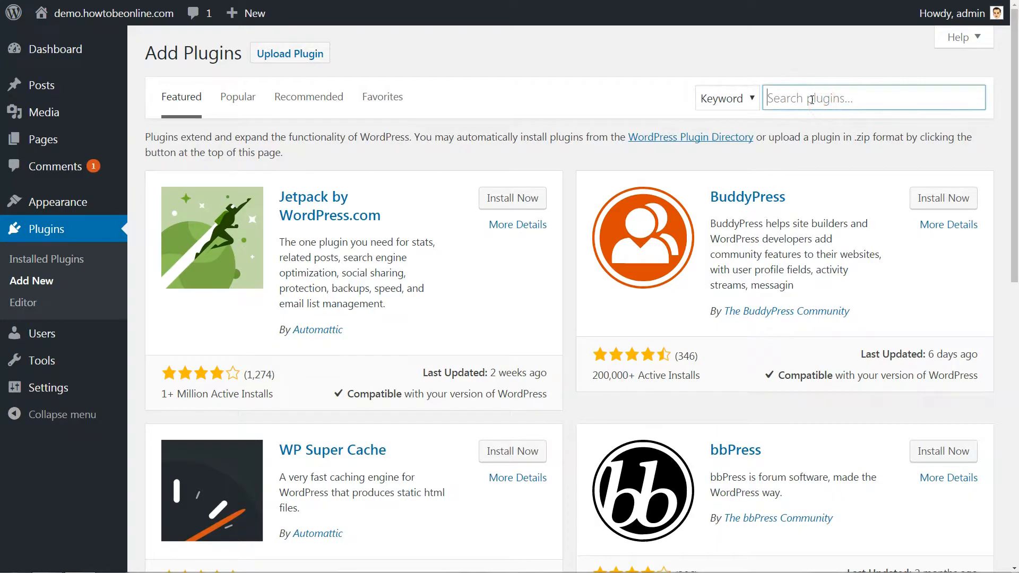
text(Facebook)
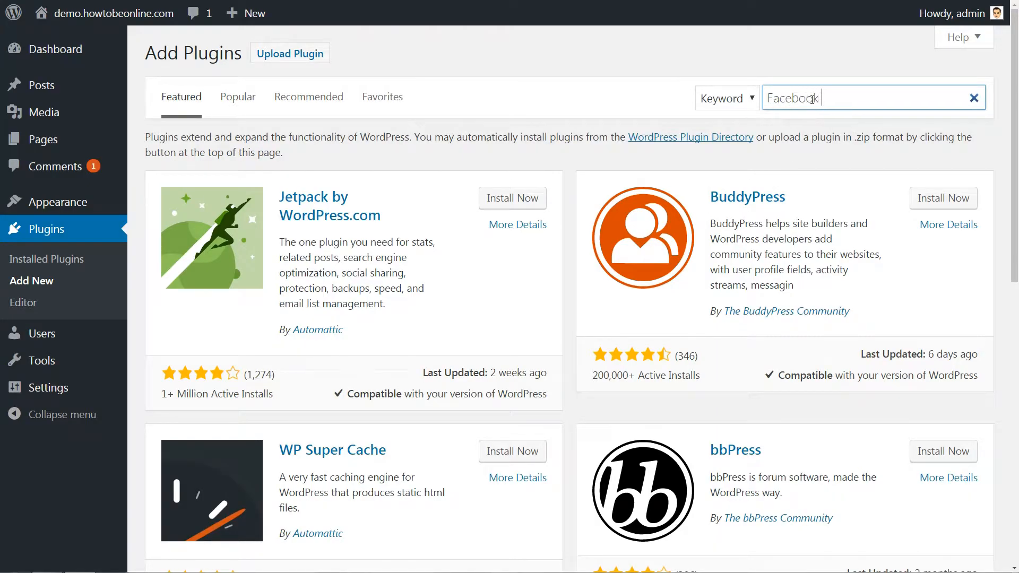
text(Comments)
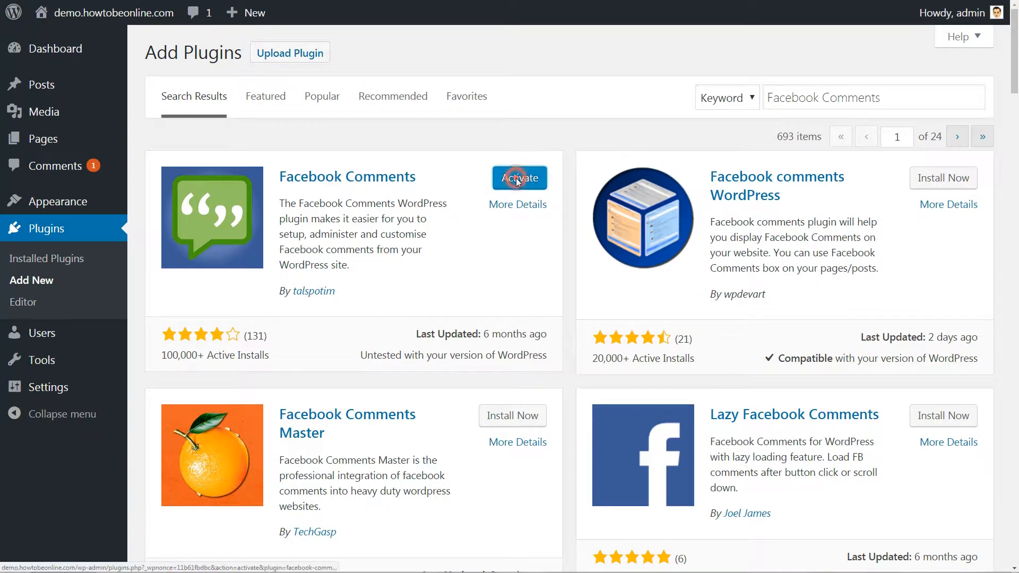
scroll(down, 3)
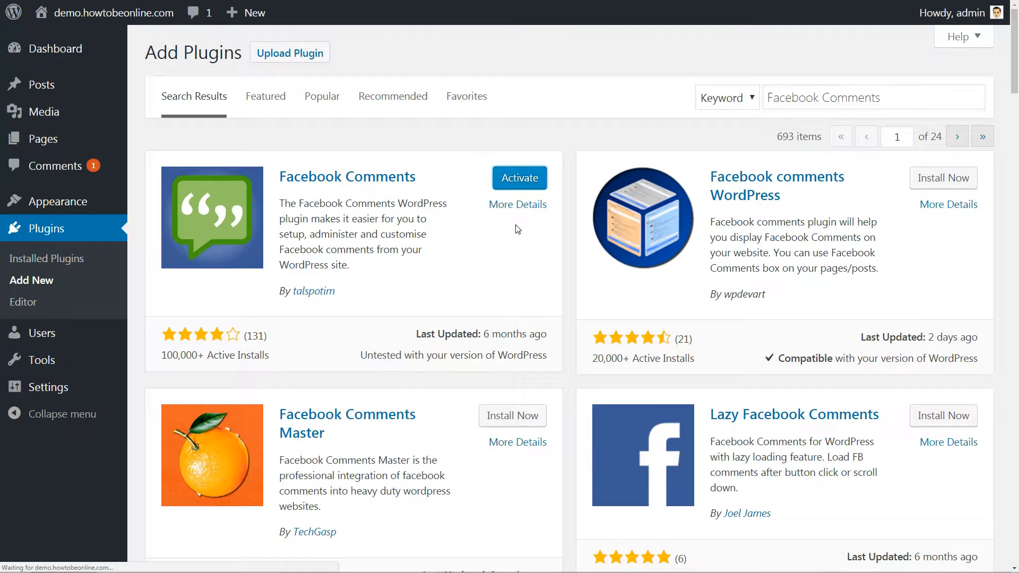
click(519, 177)
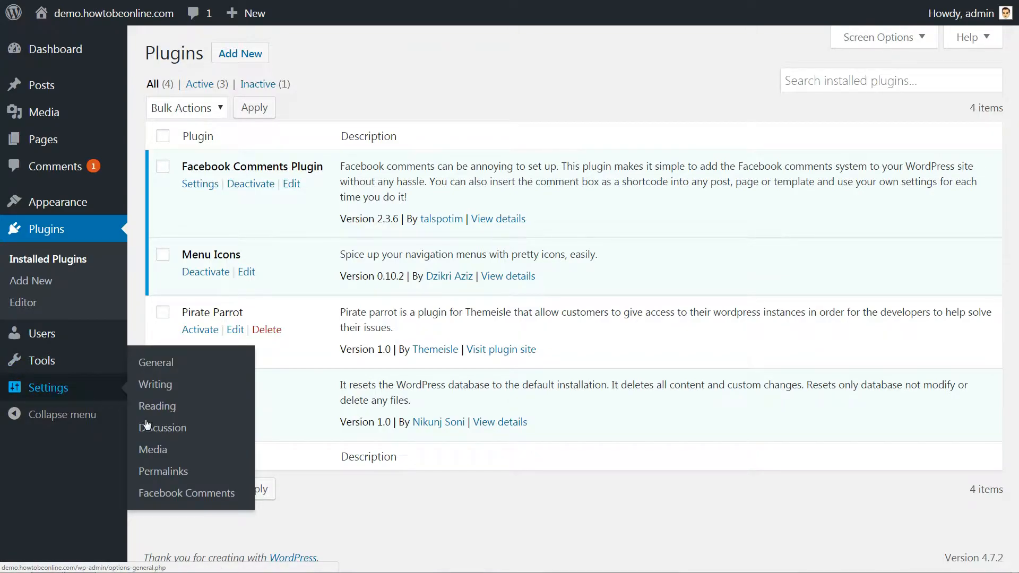
mouse_move(187, 494)
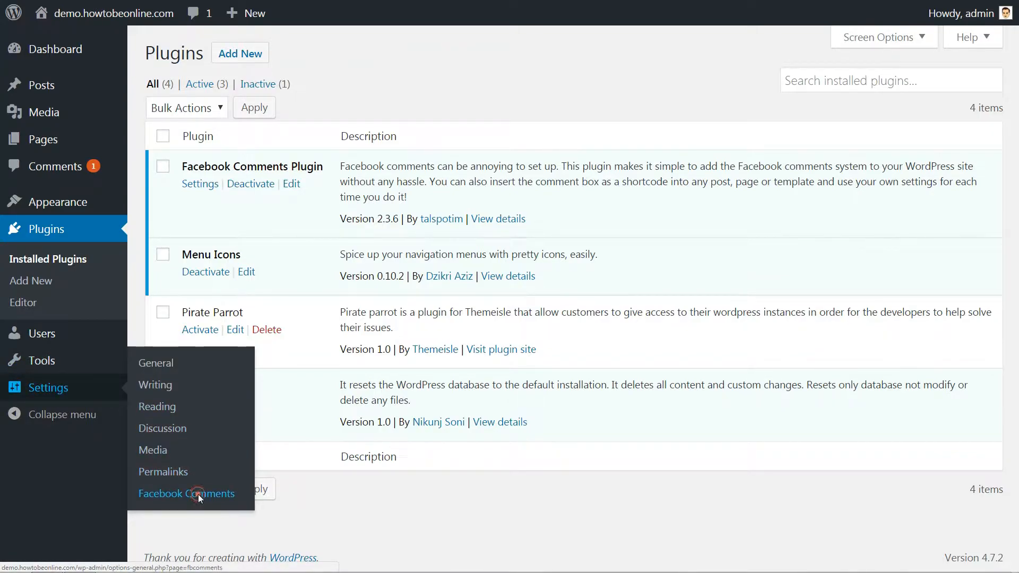
Step: Open the Facebook Comments plugin settings page under Settings
click(187, 493)
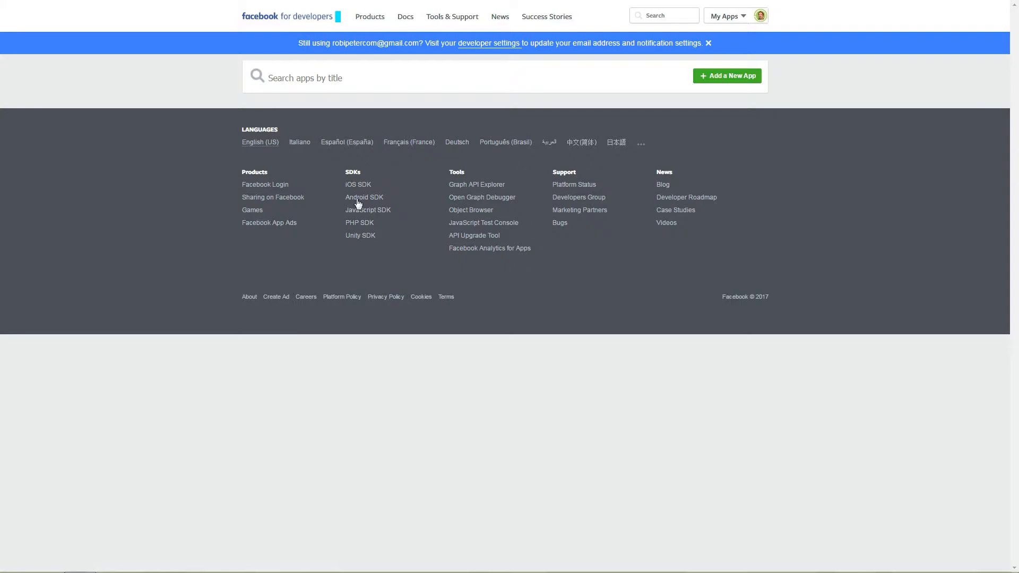
Step: Start a new Facebook app with display name 'Comments' in category Games, sub-category Strategy
click(726, 77)
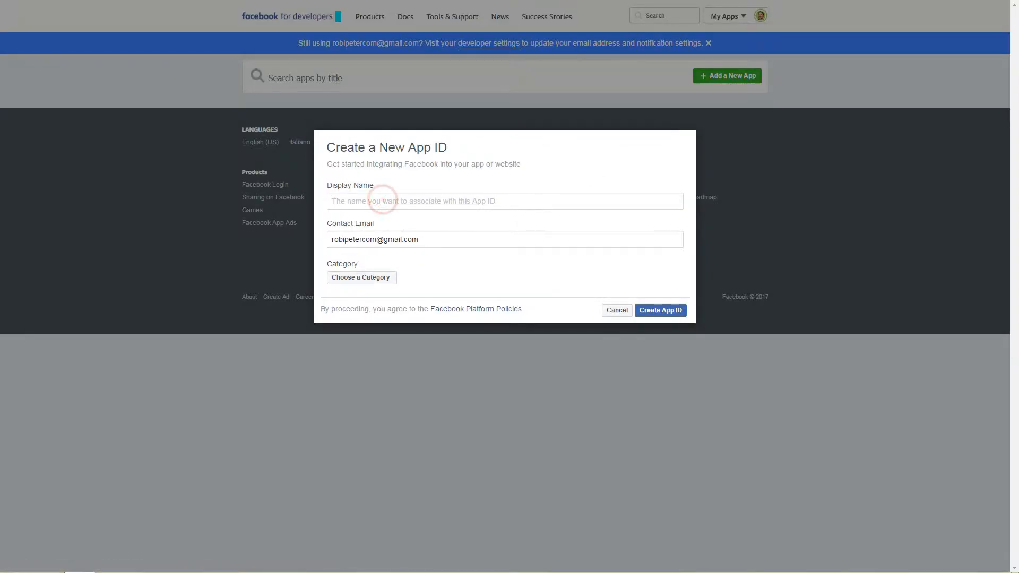
text(Comments)
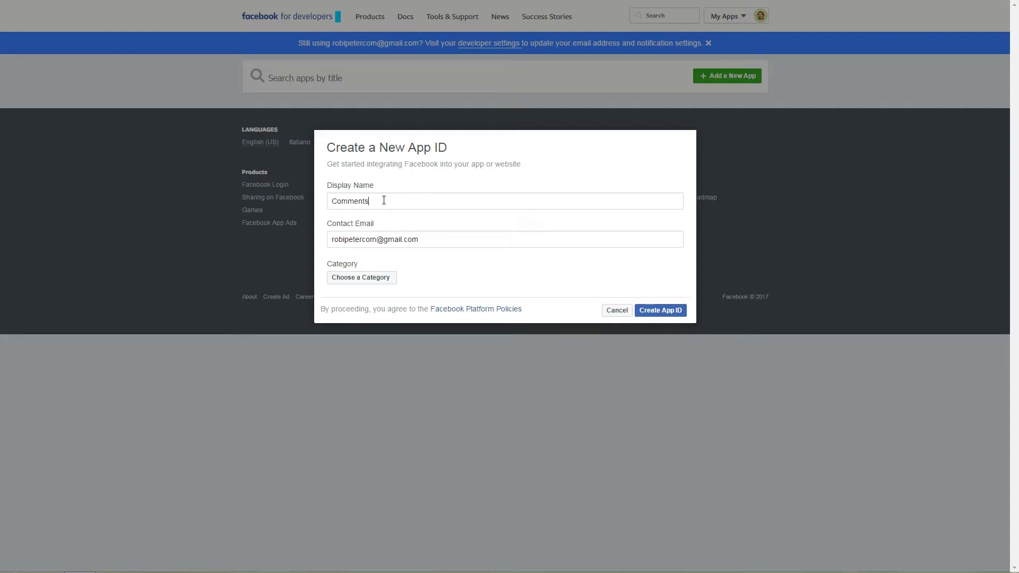
click(361, 276)
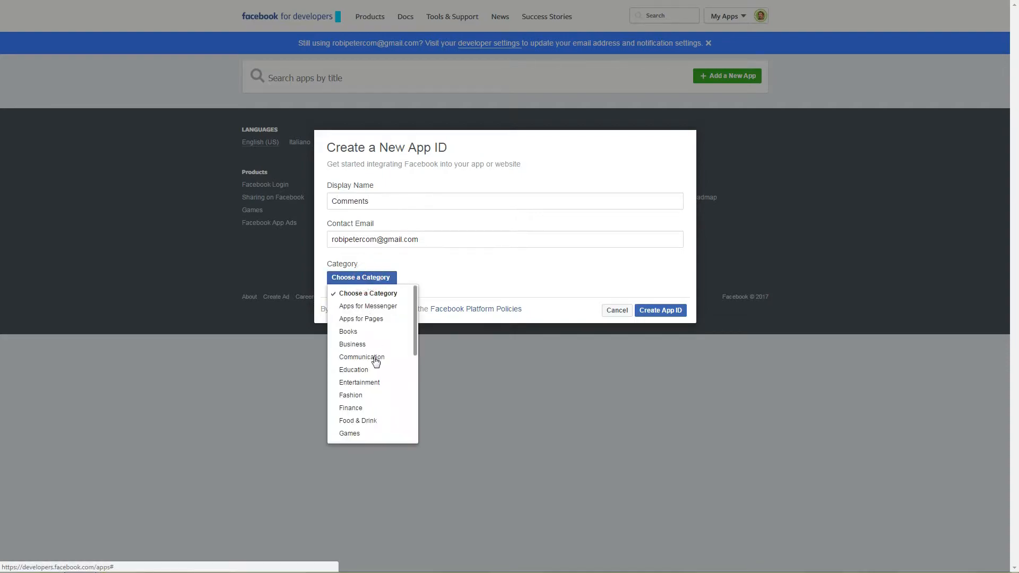
click(349, 433)
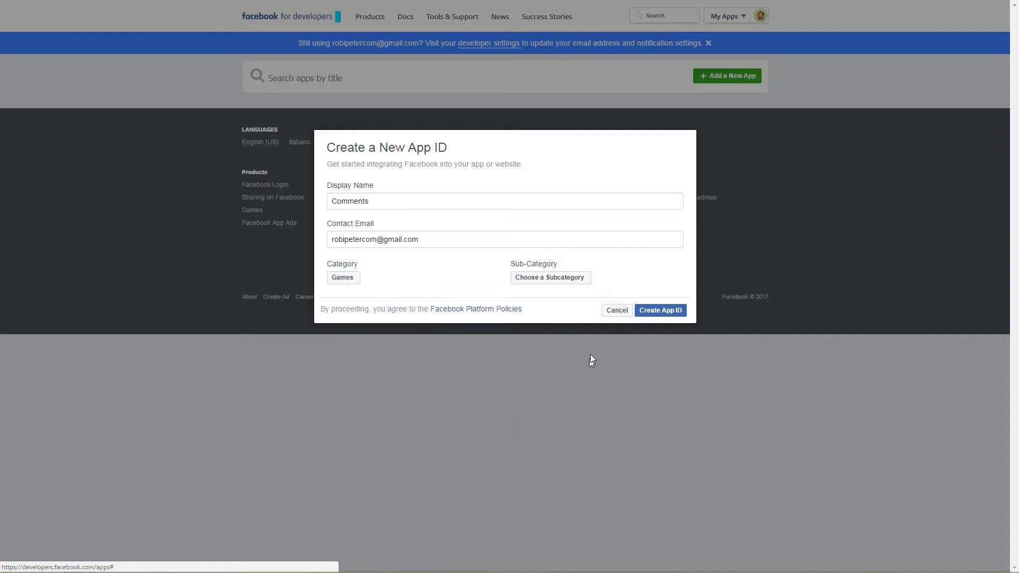
click(549, 277)
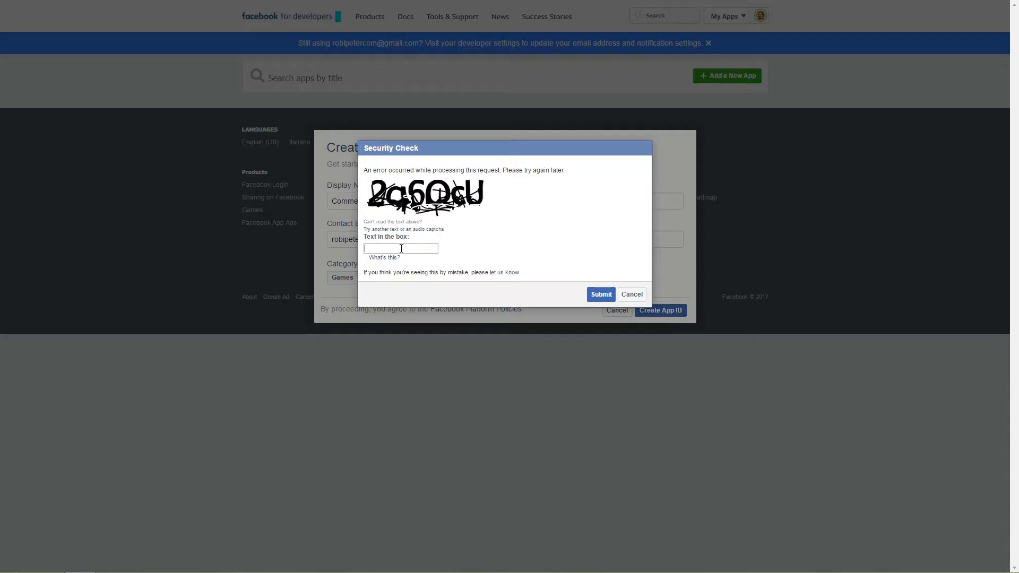
Step: Answer the captcha security check and submit to create the app ID
text(2q)
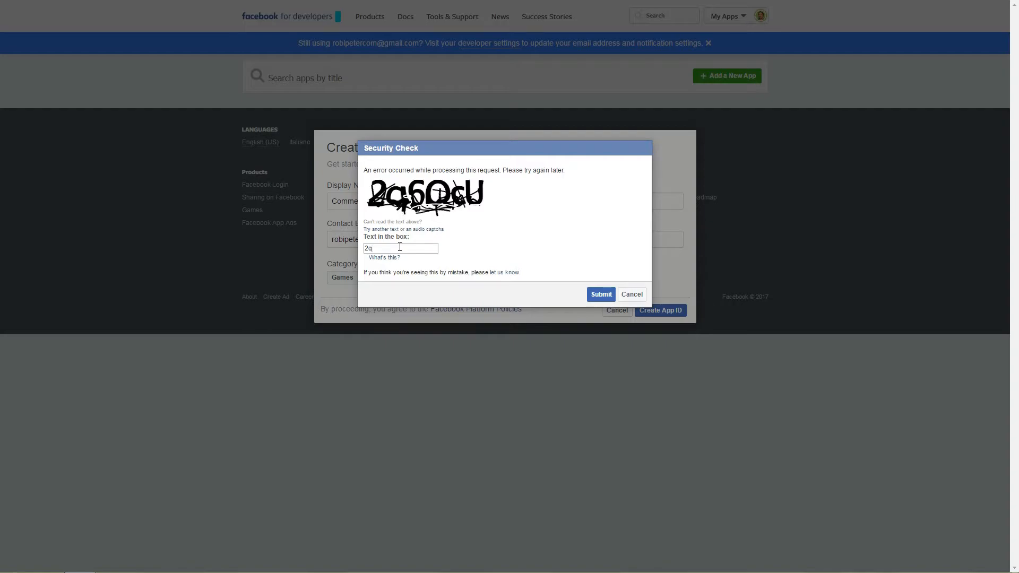
click(630, 294)
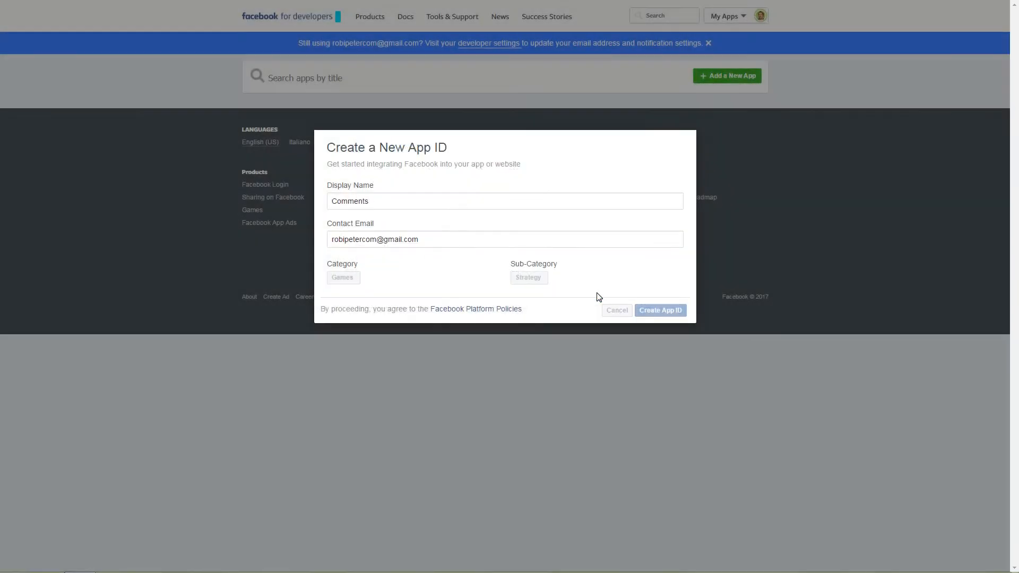
mouse_move(572, 349)
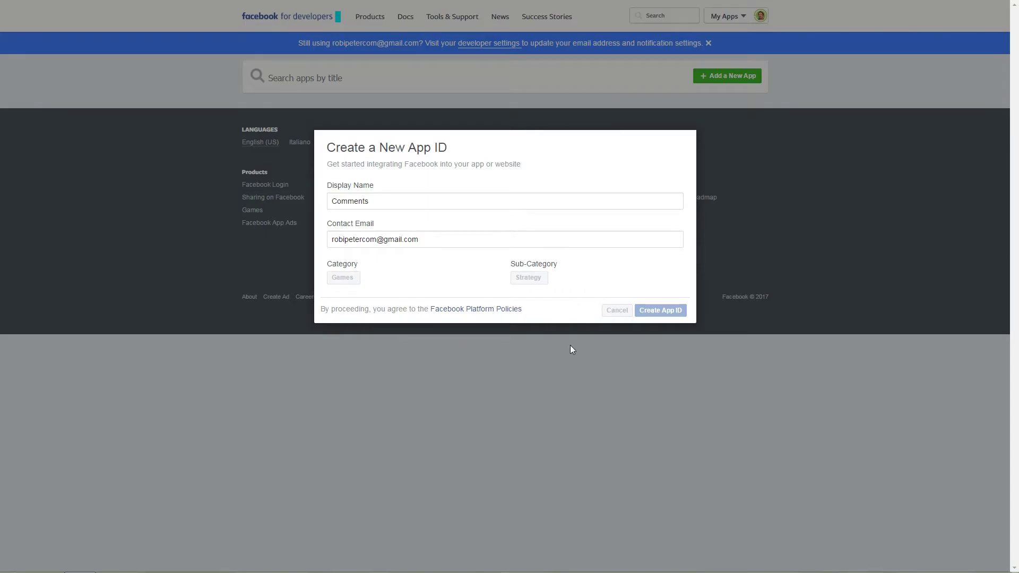
Step: Copy the Comments app's App ID from its dashboard and view its basic settings
click(659, 310)
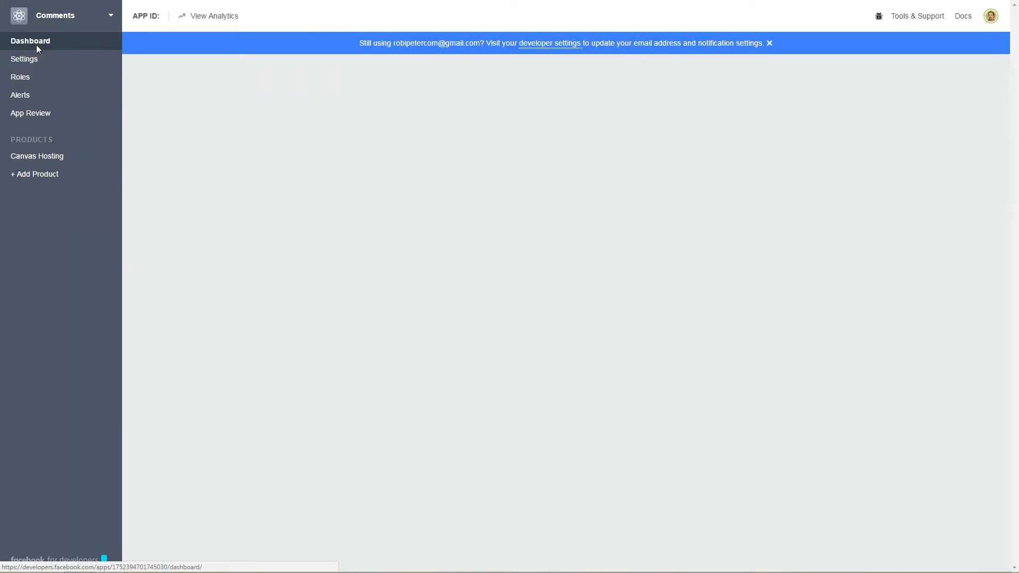
right_click(555, 160)
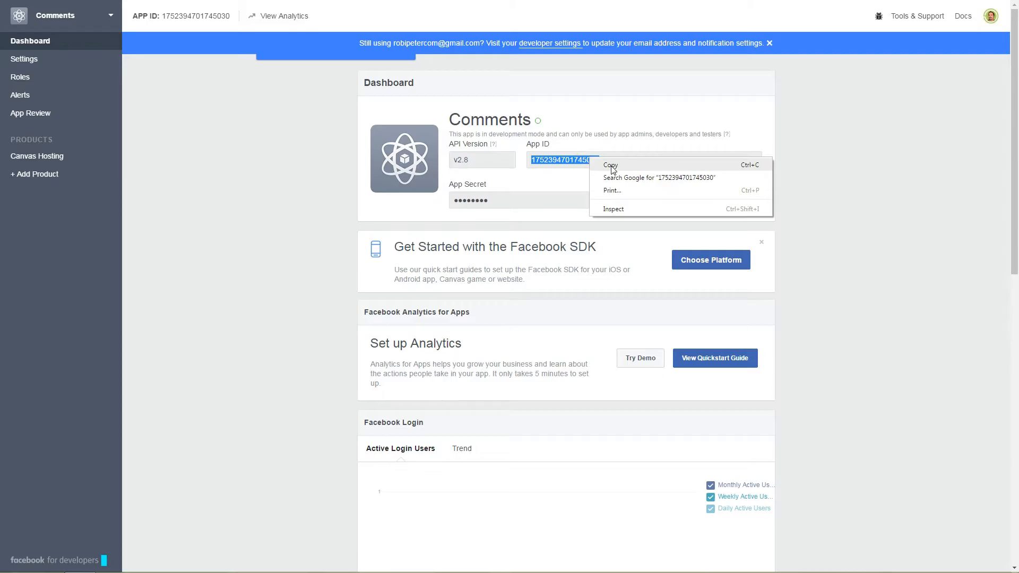
click(25, 60)
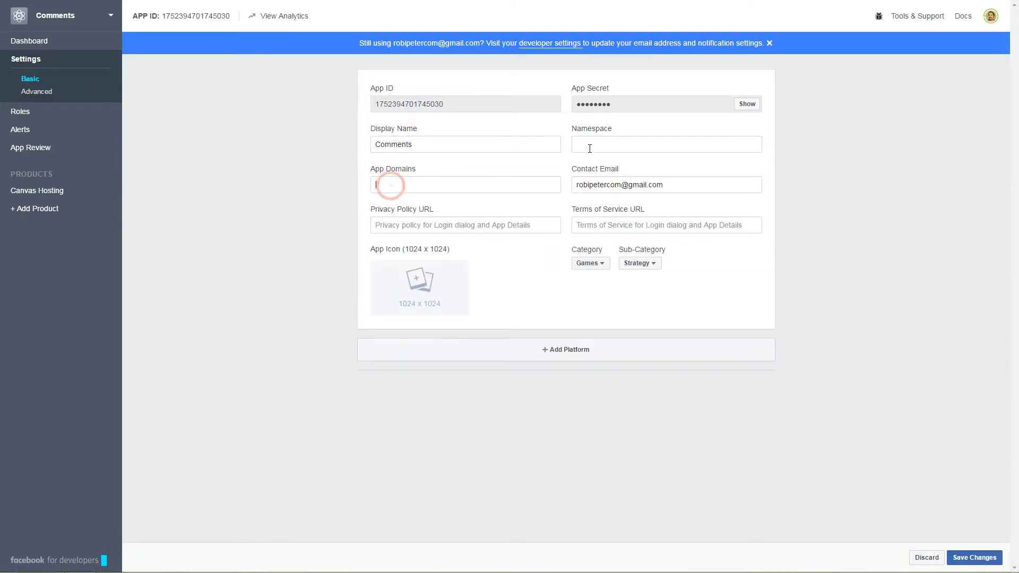
mouse_move(597, 185)
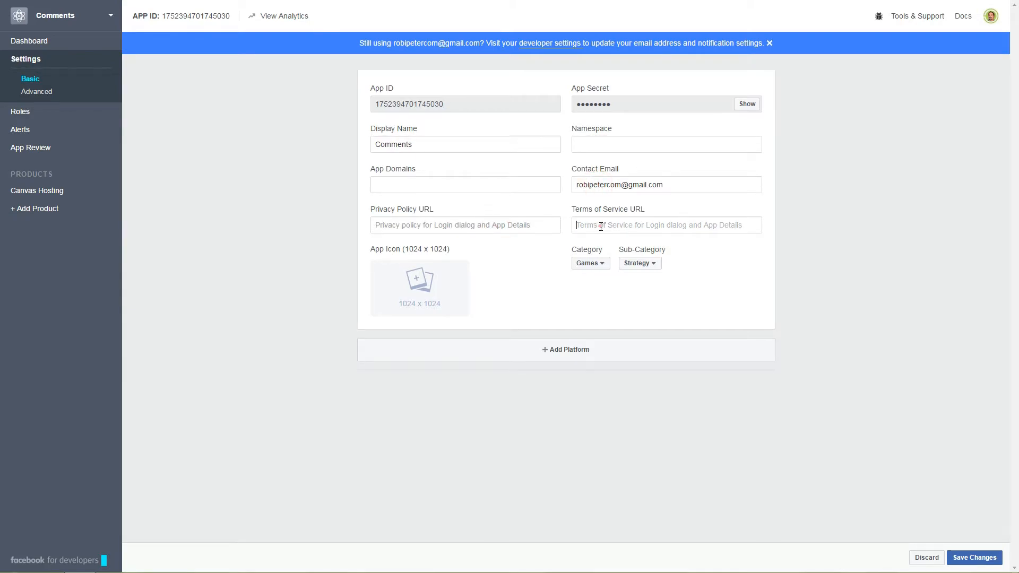
mouse_move(29, 40)
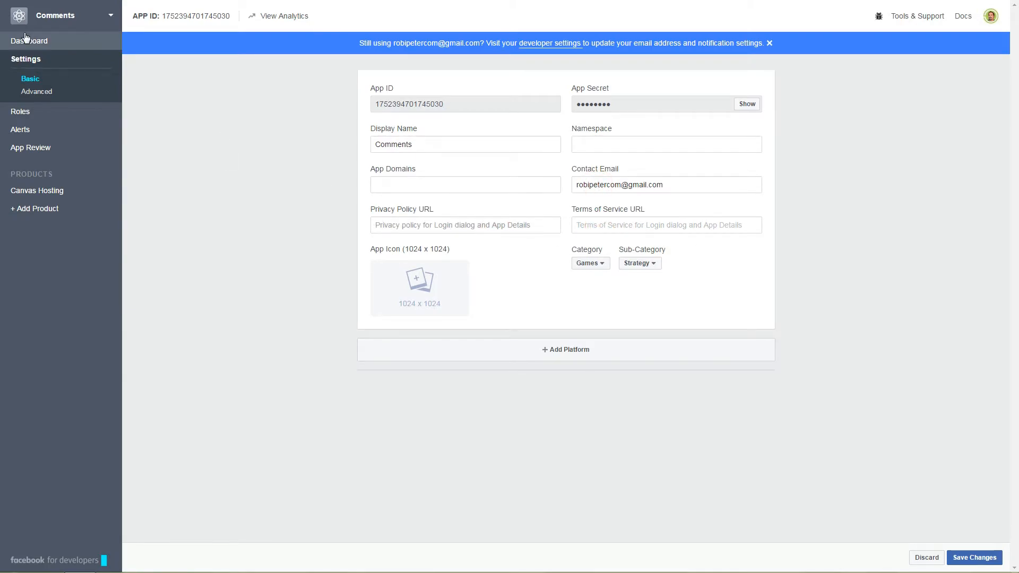
click(29, 41)
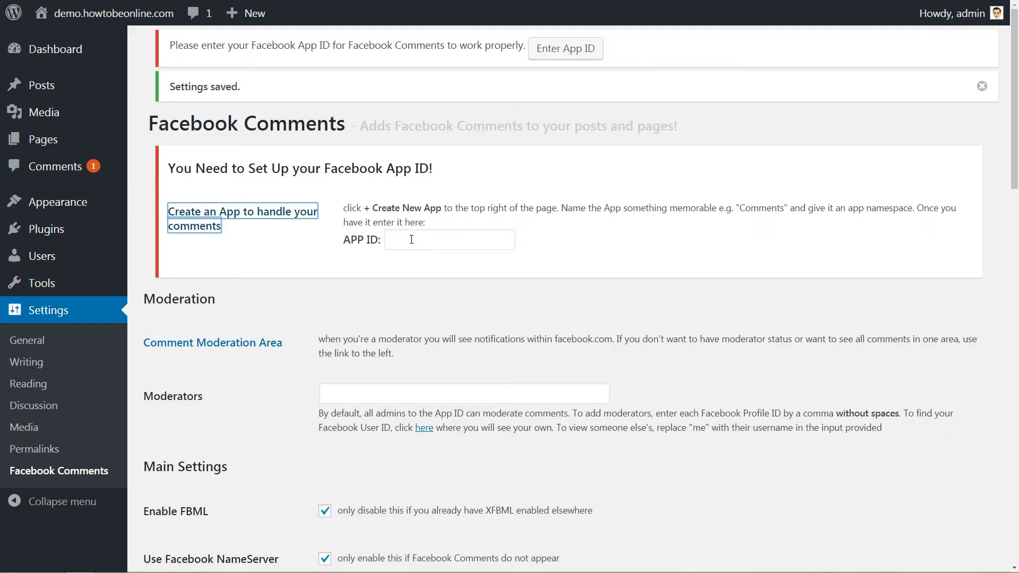
text(1752394701745030)
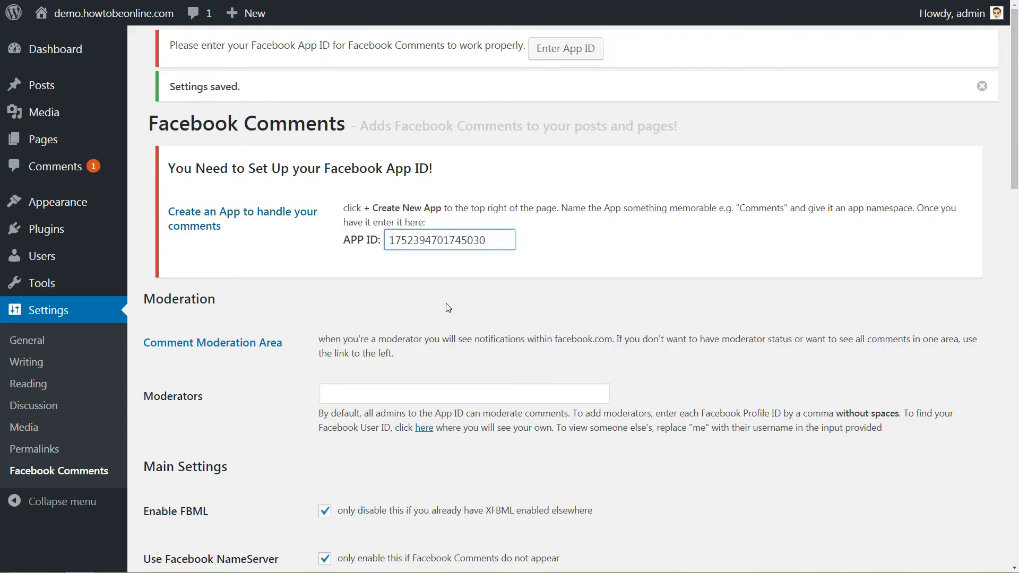
scroll(down, 3)
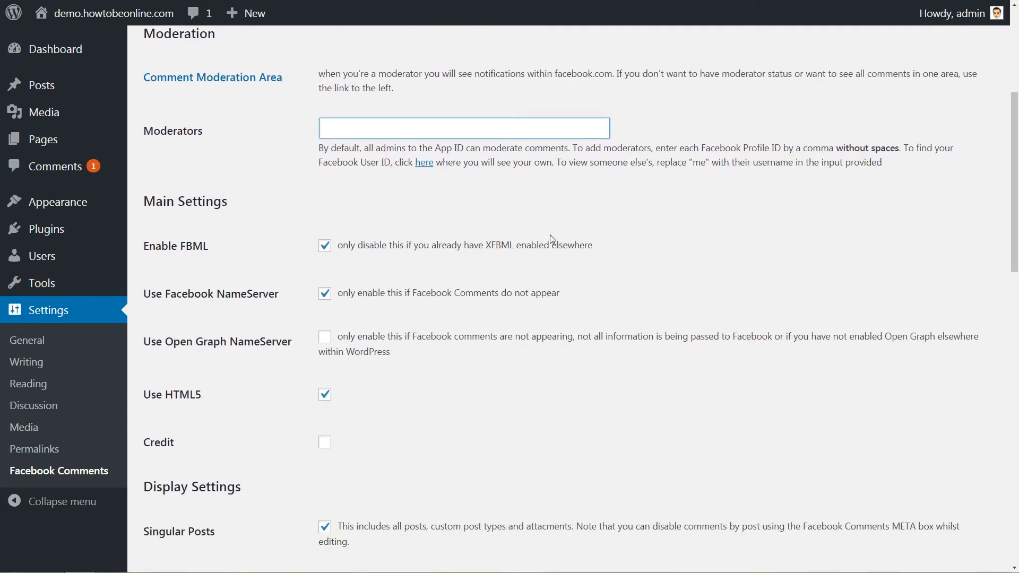
scroll(down, 3)
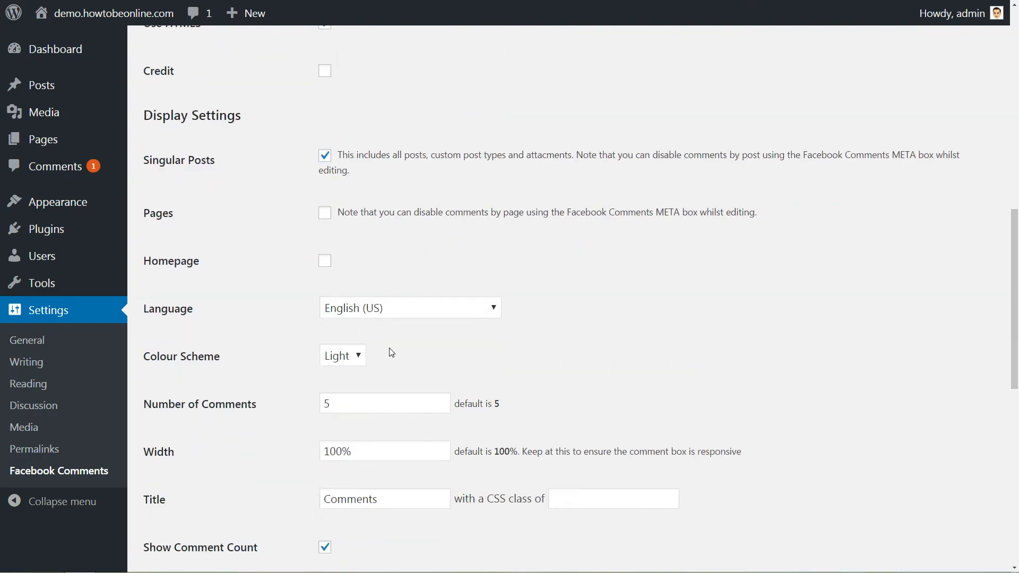
mouse_move(300, 217)
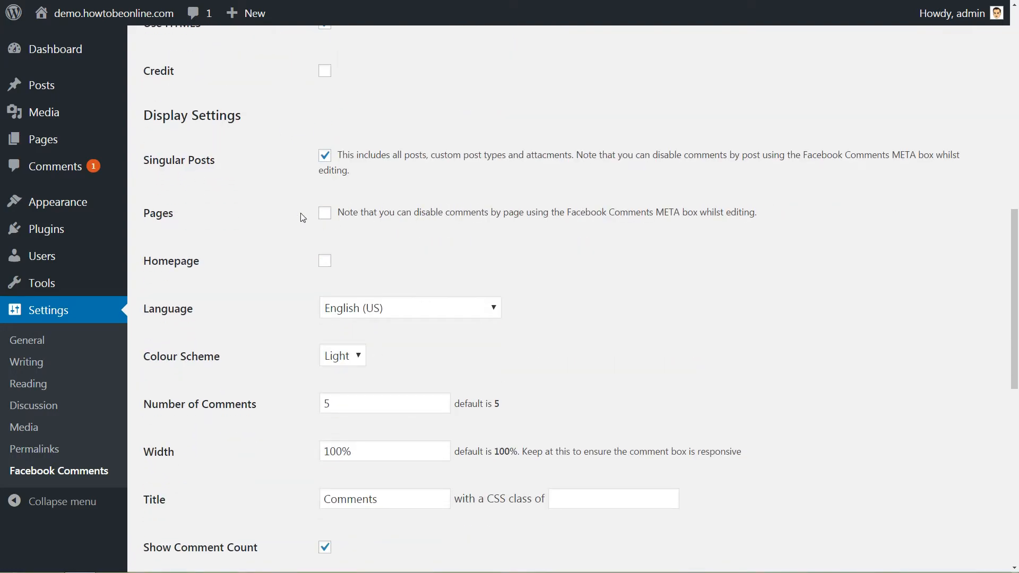
scroll(down, 3)
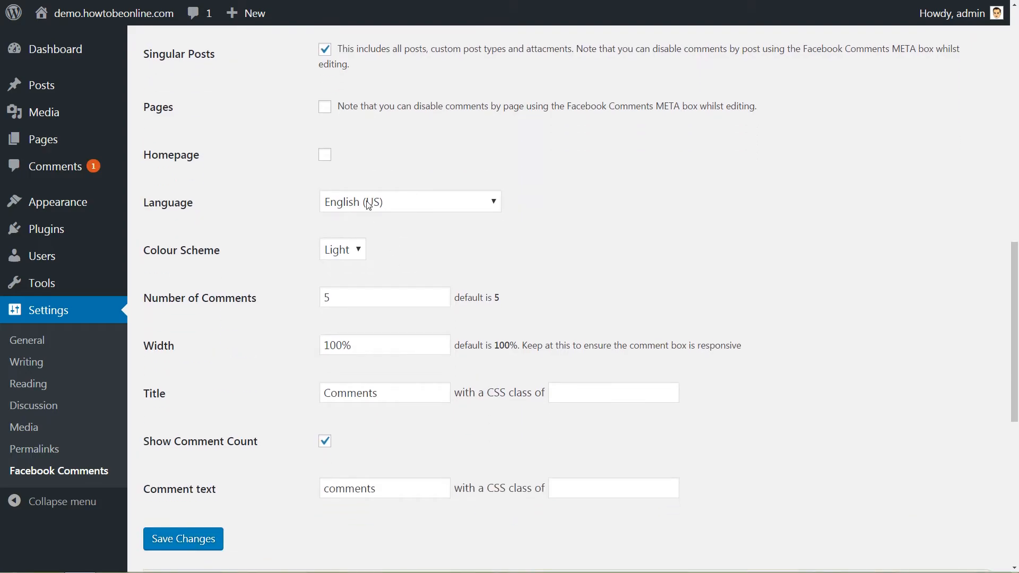
scroll(down, 3)
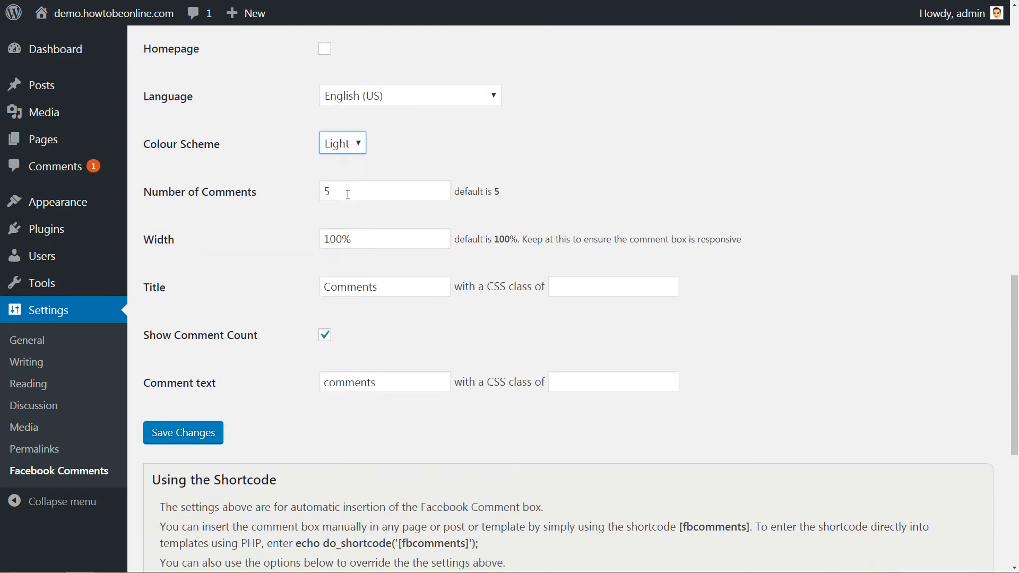
Step: Set the comment box title in Display Settings to 'Facebook Comments'
click(384, 287)
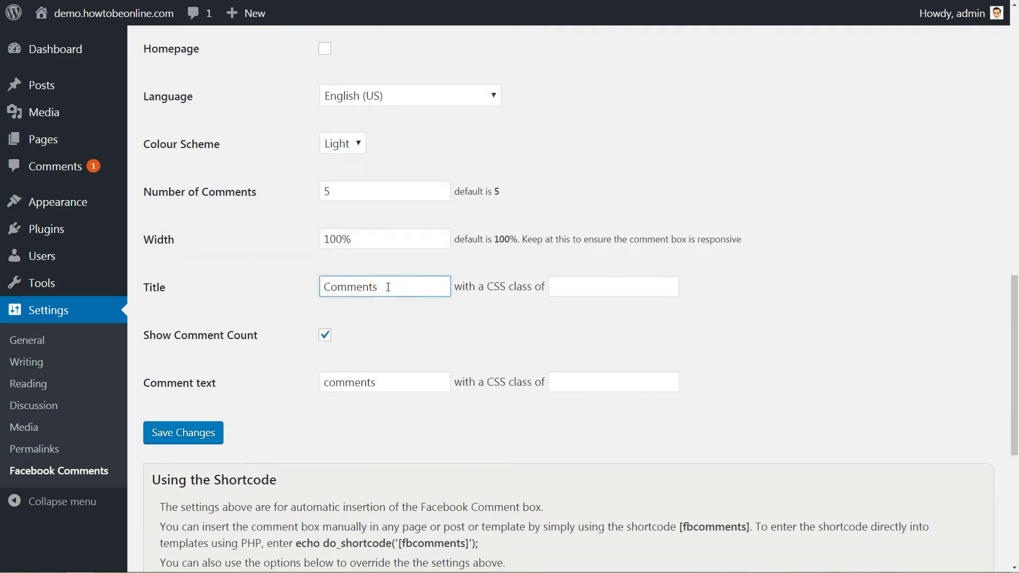
text(Facebook Comments)
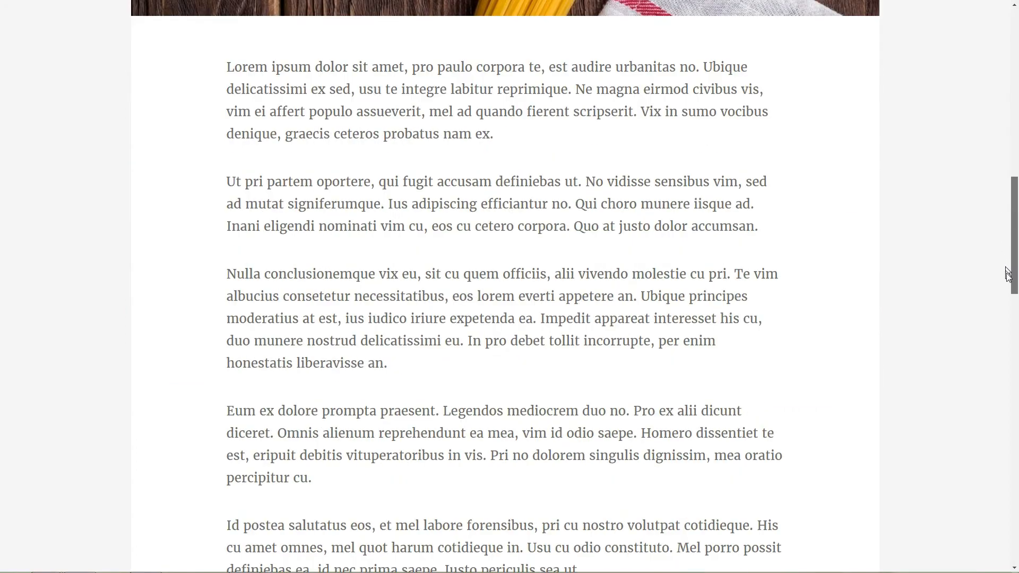
Step: Tick 'Also post on Facebook' and begin typing a 'Thanks for WA...' test comment under the post
scroll(down, 3)
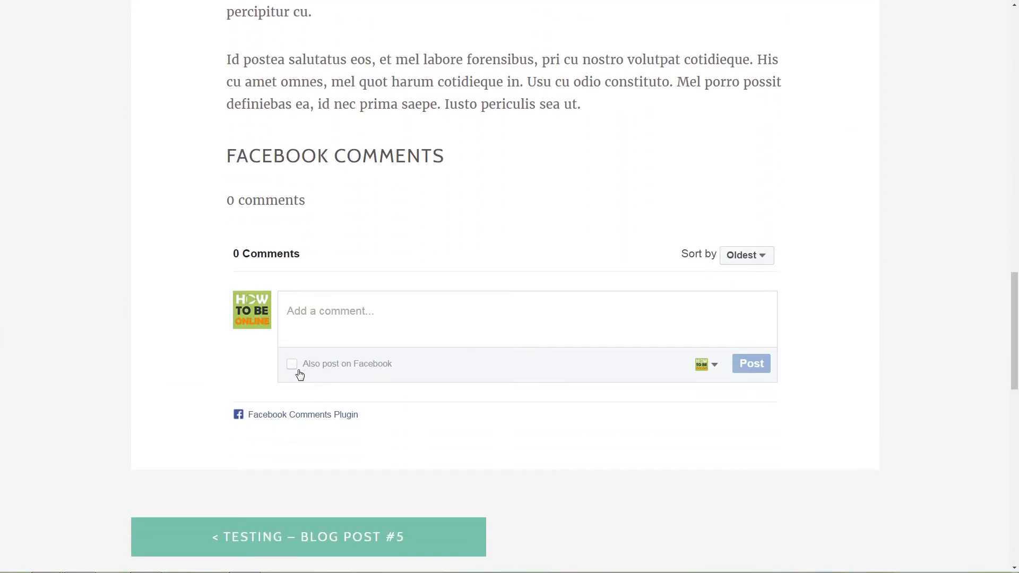
click(292, 363)
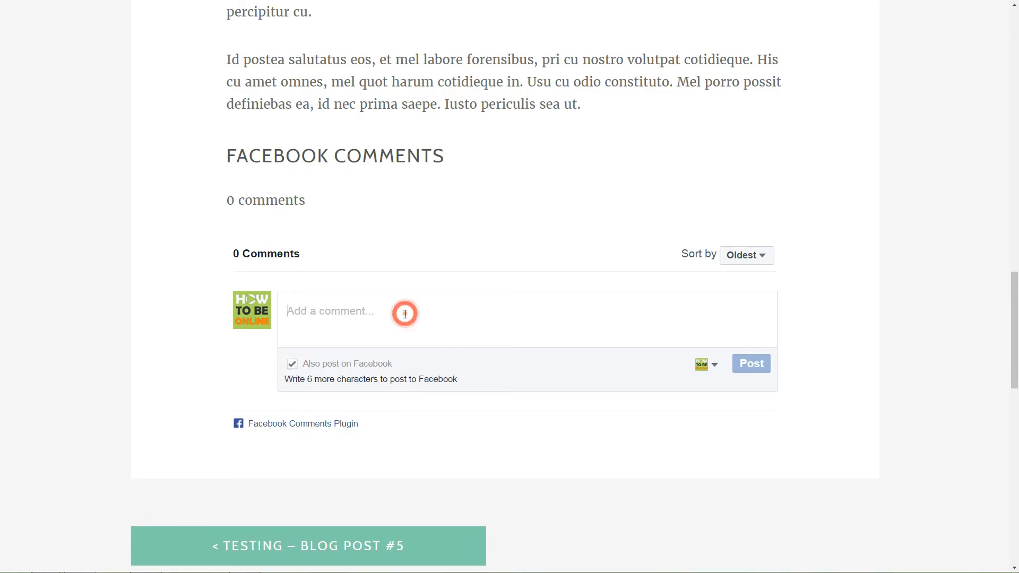
text(Thanks)
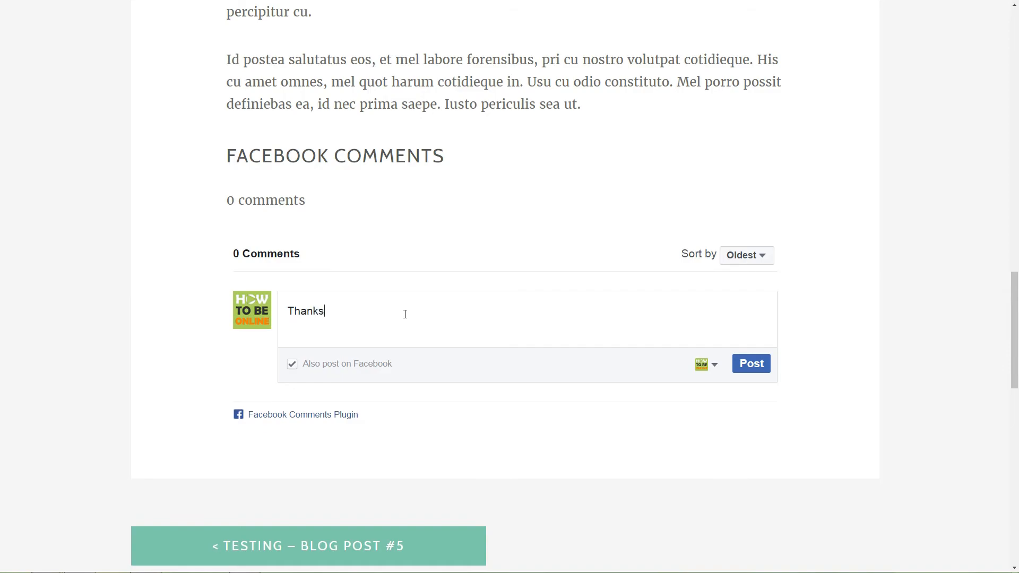
text(for WA)
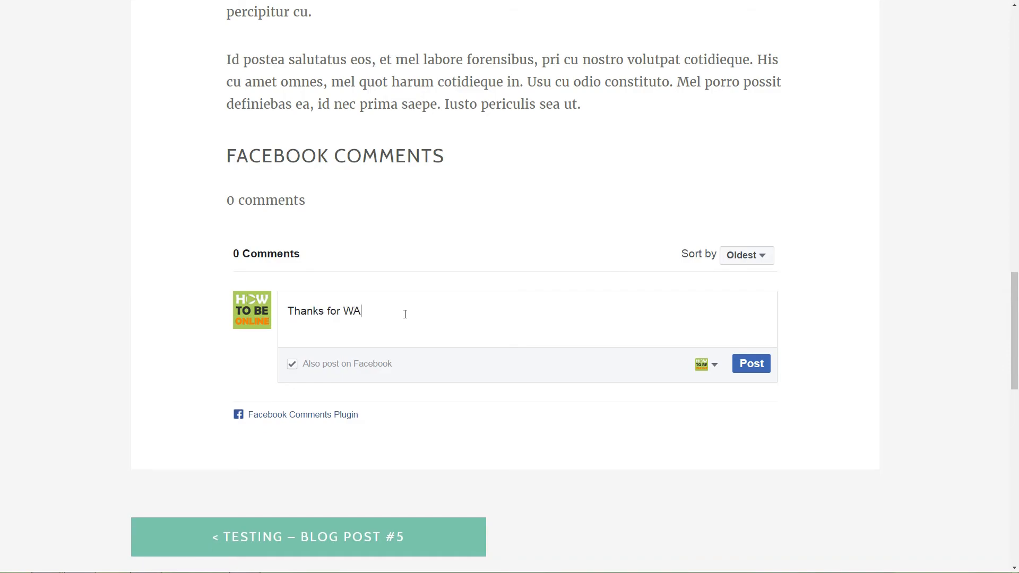